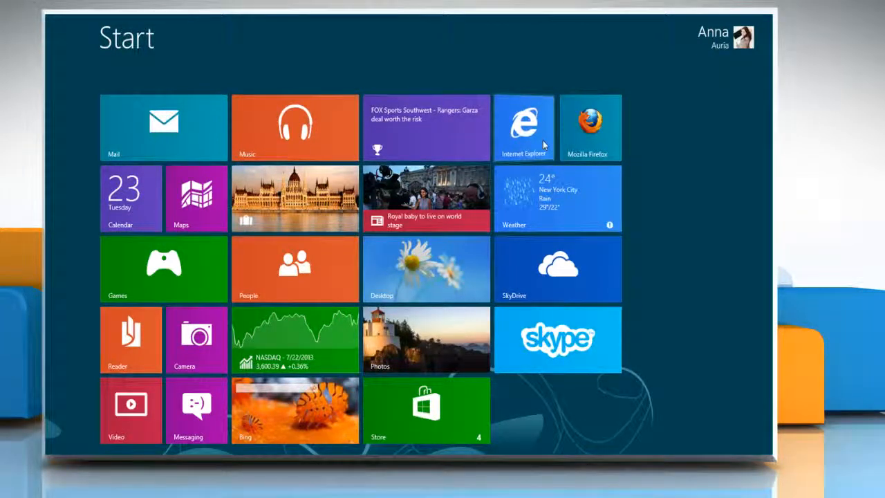
Launch Internet Explorer from its Start screen tile.
click(524, 124)
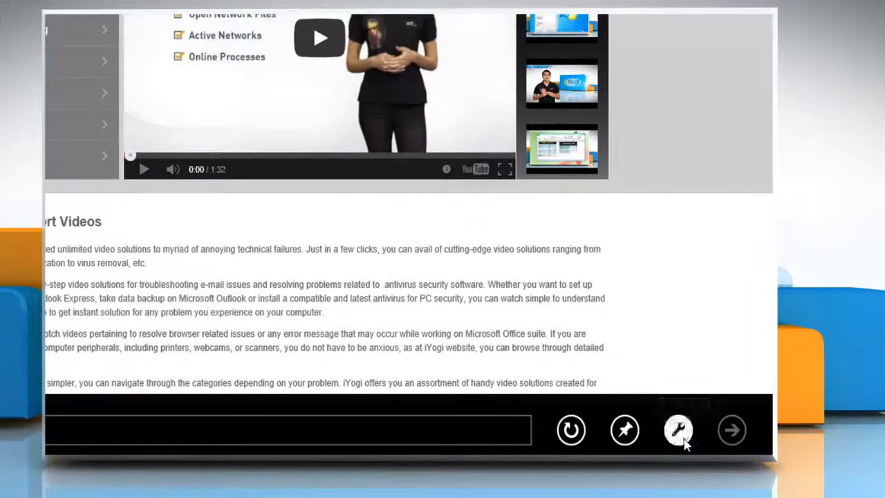
Reopen the iYogi page in desktop Internet Explorer via the Page tools menu.
click(677, 429)
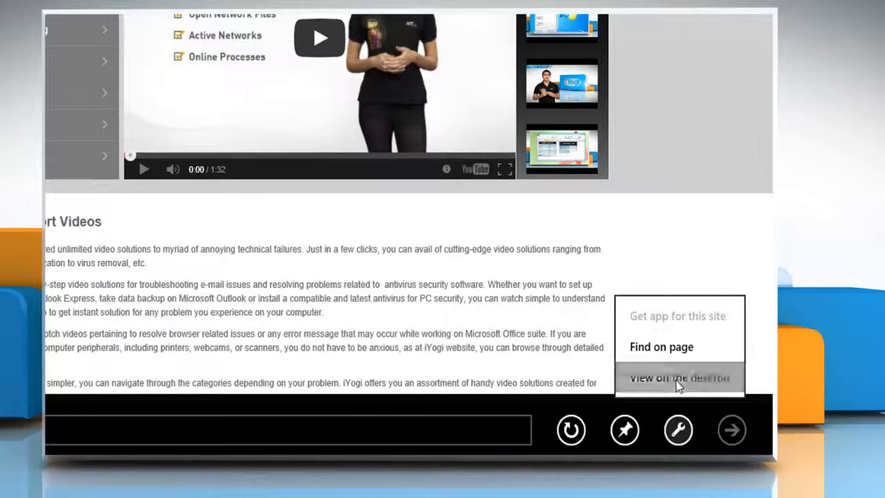
click(679, 378)
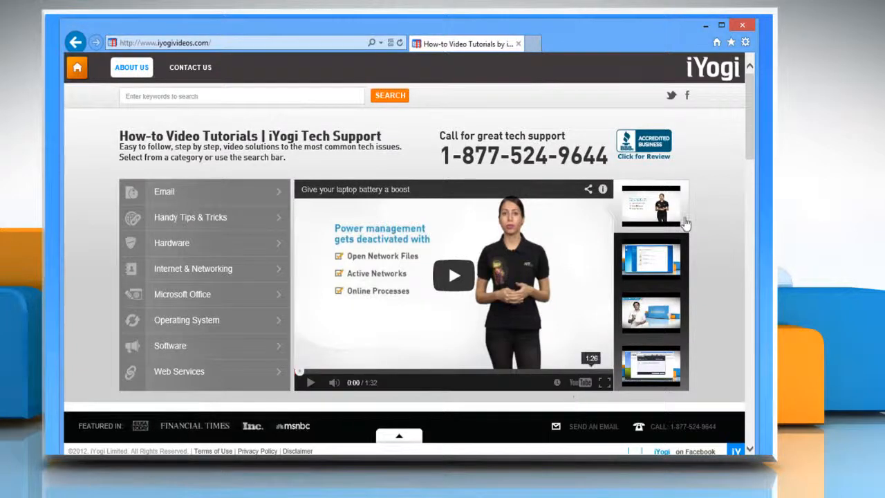
Open the Fonts dialog from Internet options under the Tools gear.
click(745, 42)
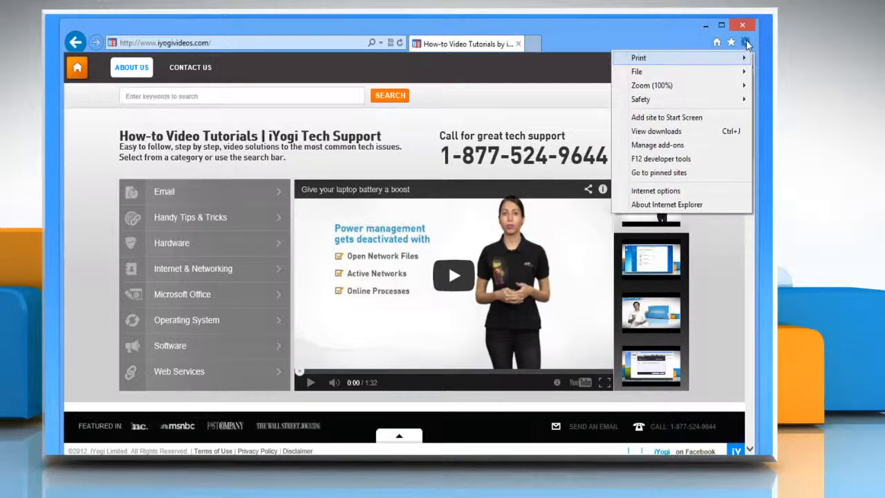
mouse_move(655, 191)
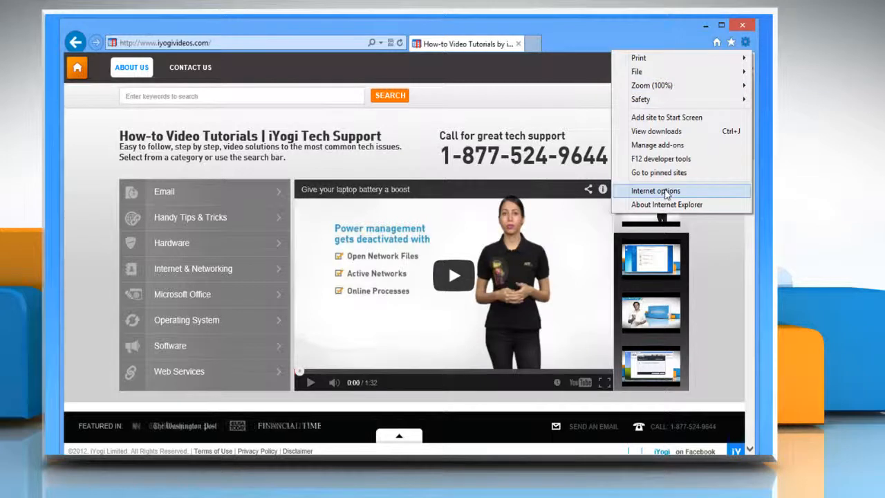
click(655, 191)
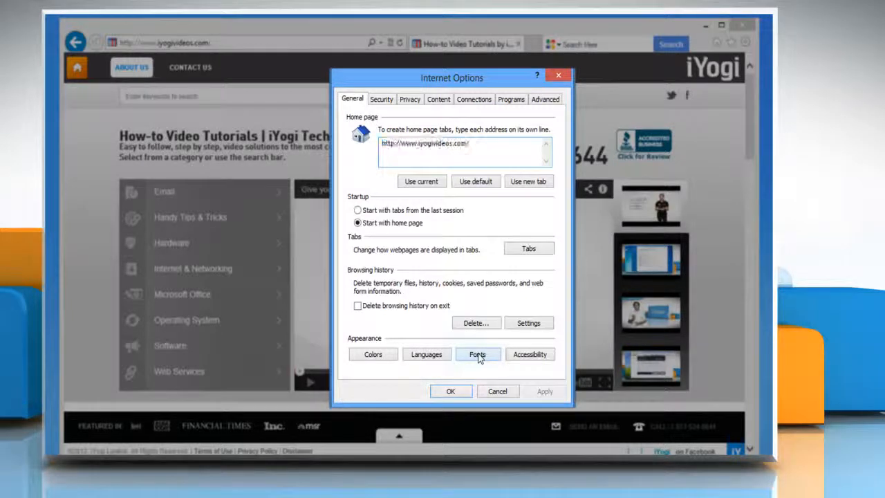
click(478, 354)
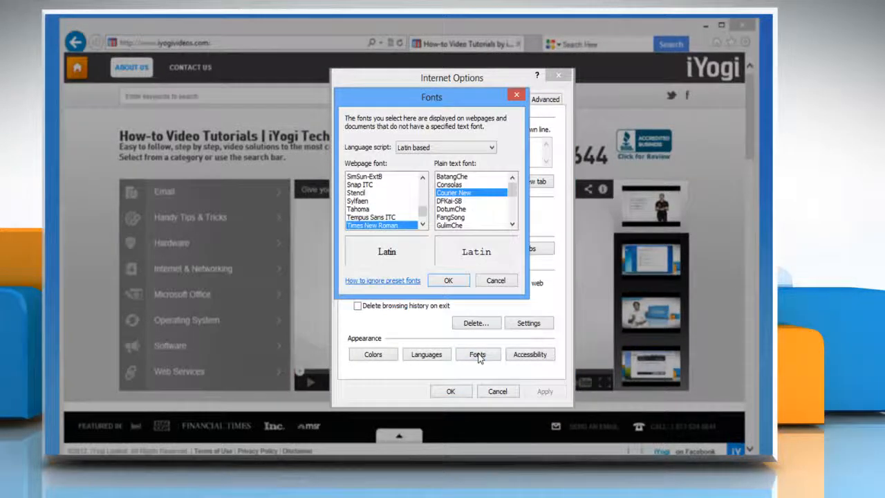
Select Sylfaen as the webpage font and confirm with OK.
click(358, 200)
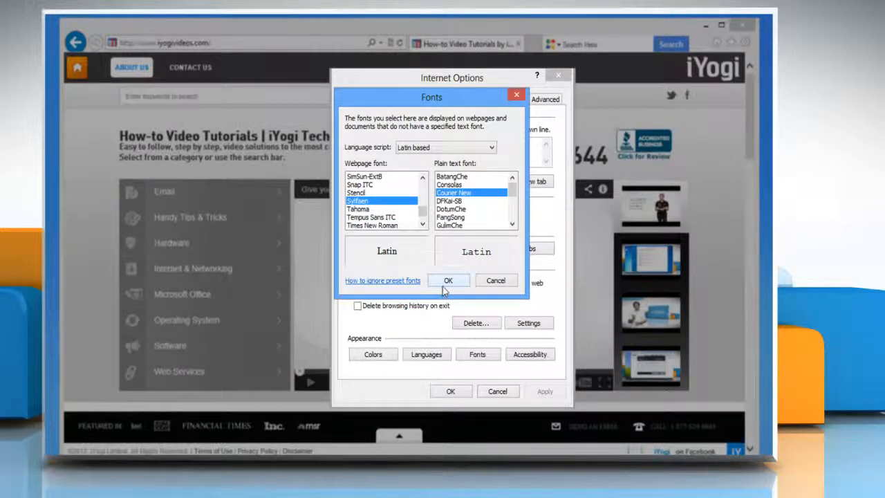
click(447, 280)
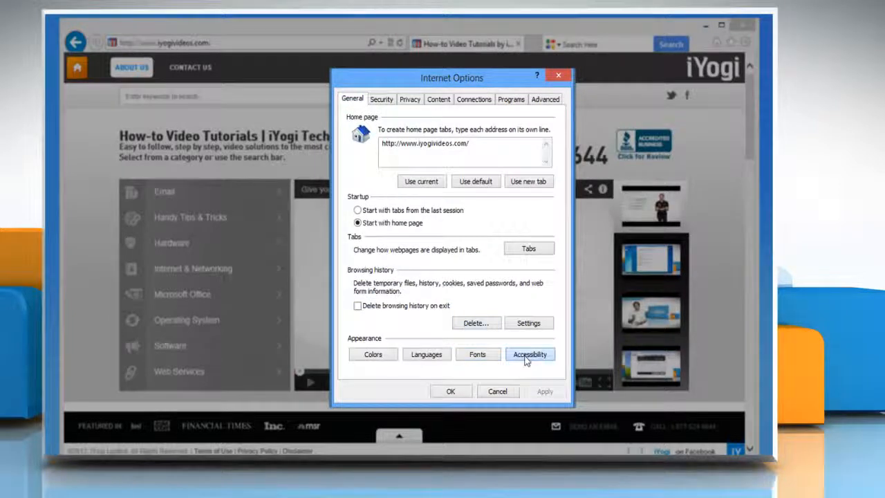
Enable 'Ignore font styles specified on webpages' in Accessibility, close both dialogs, and scroll the page.
click(530, 354)
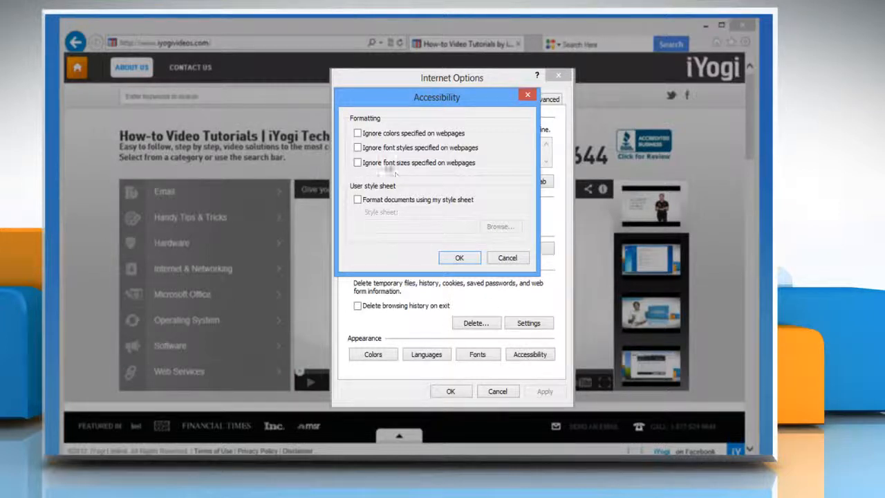
click(357, 147)
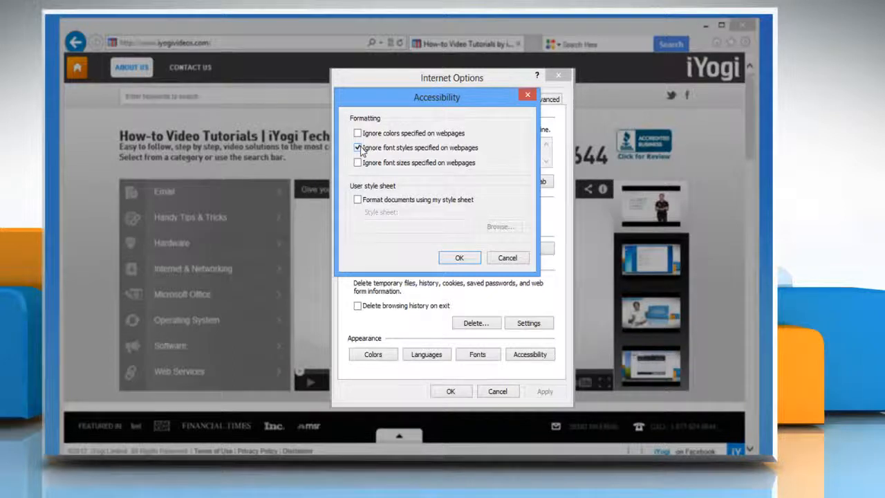
click(459, 257)
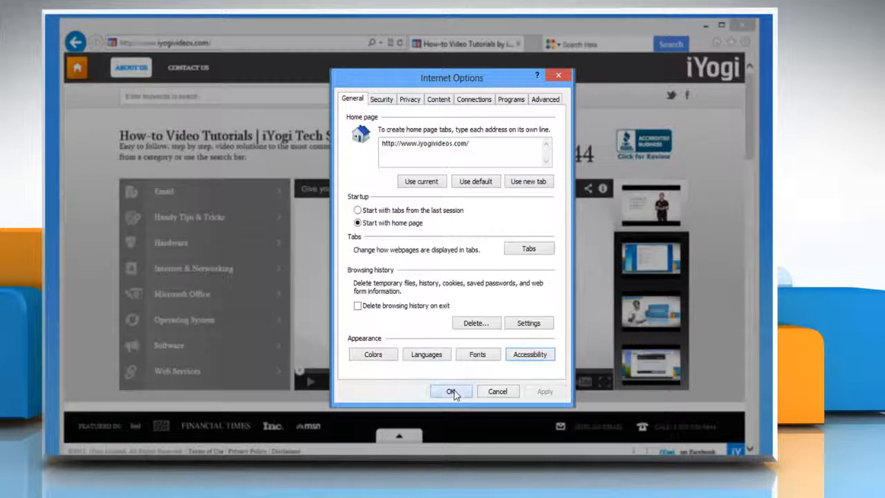
click(450, 391)
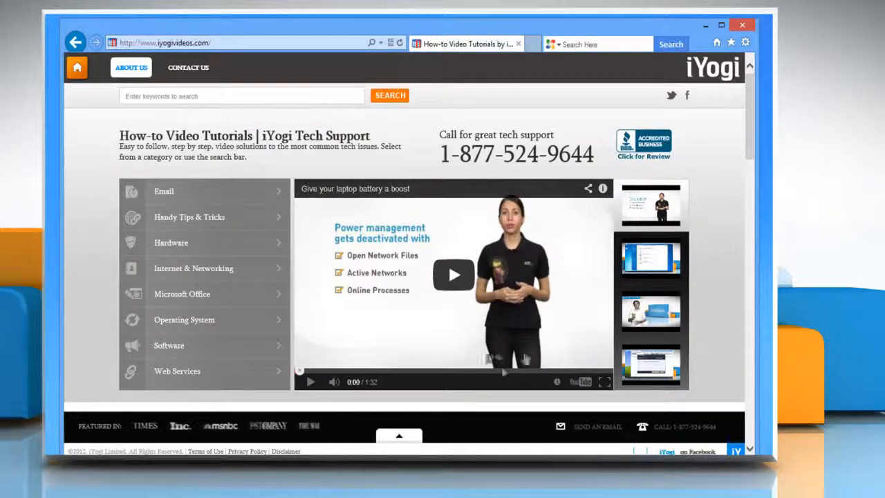
scroll(down, 3)
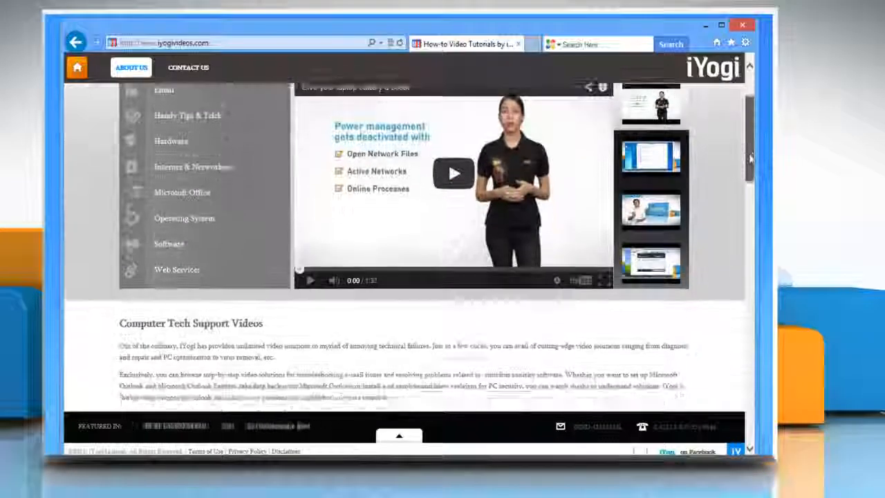